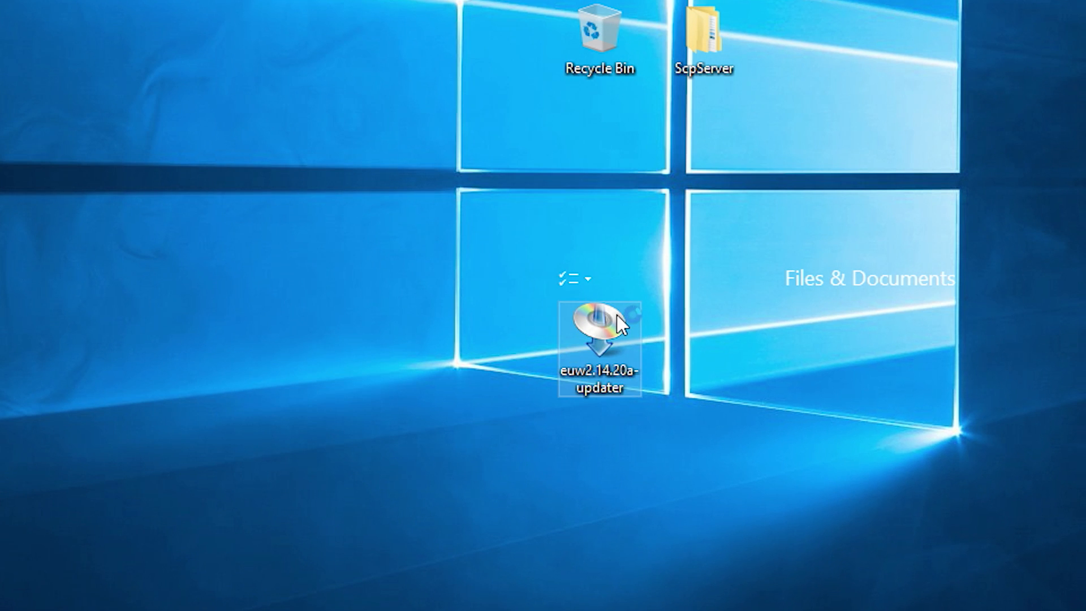
Launch regedit.exe from the Run dialog opened with Win+R
double_click(598, 333)
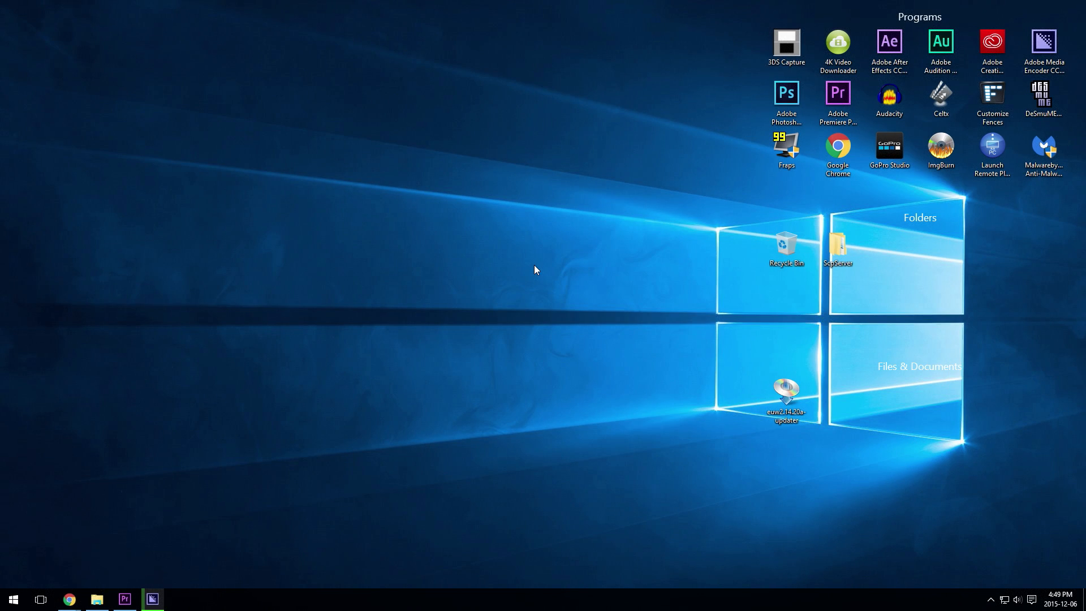
key("Win+r")
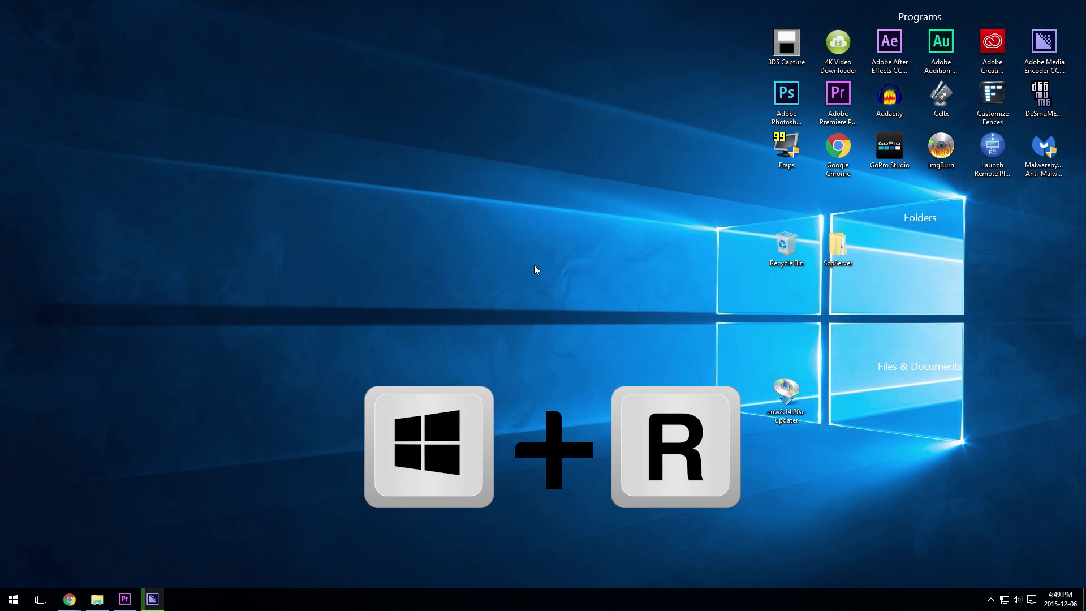
key("Win+r")
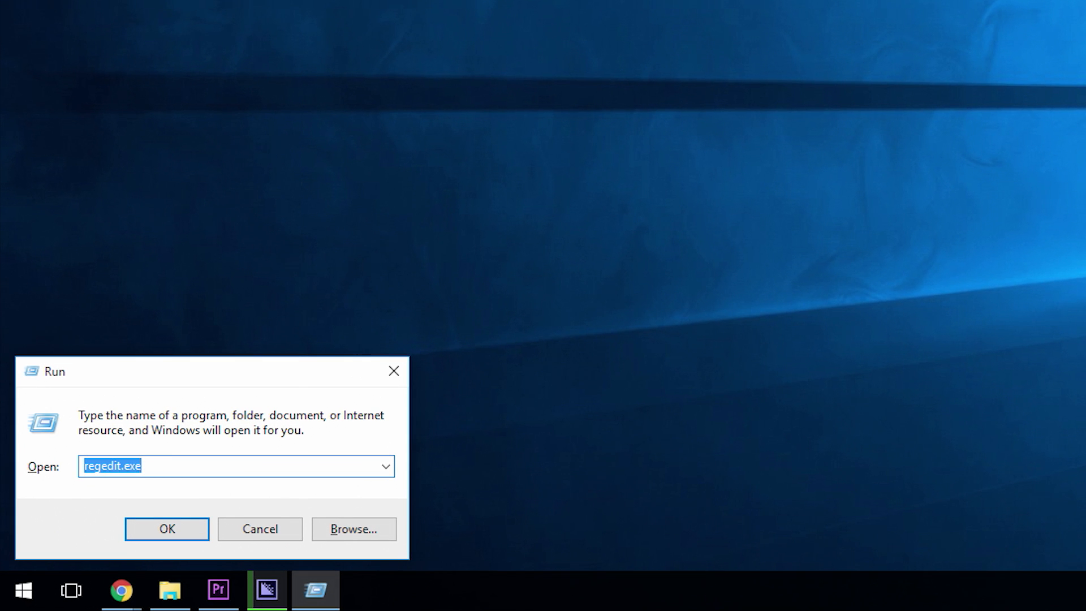
left_click(167, 466)
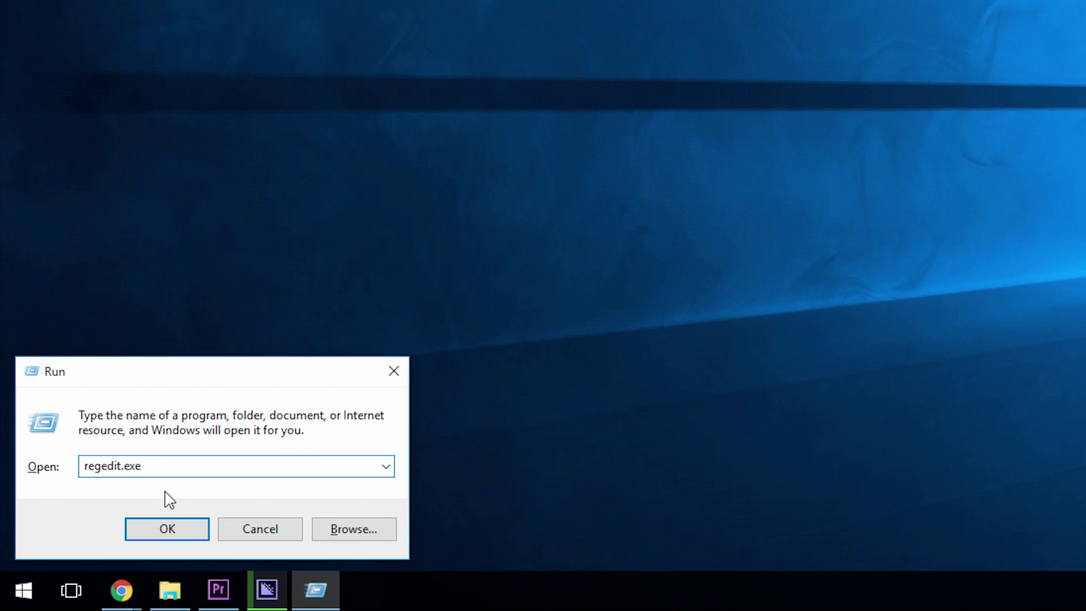
left_click(166, 529)
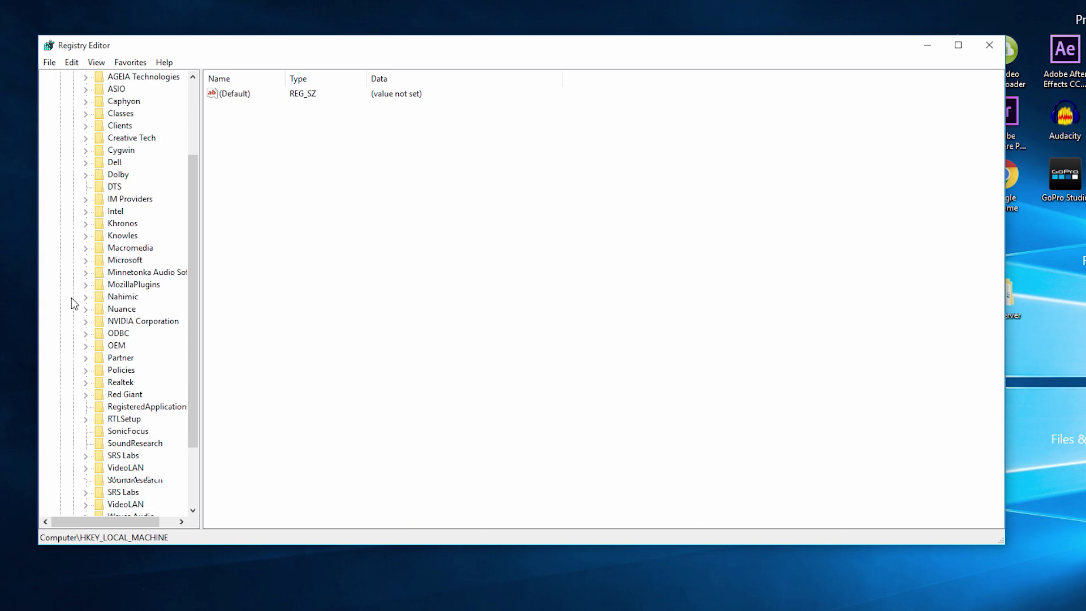
Expand HKEY_LOCAL_MACHINE\SOFTWARE\Wow6432Node to list its subkeys
left_click(135, 467)
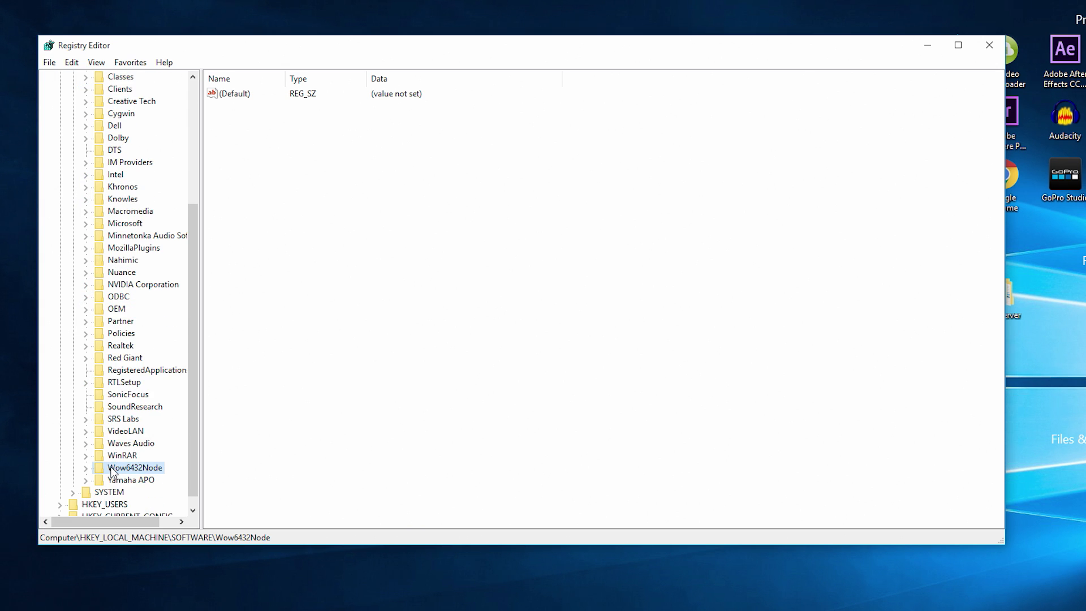
left_click(85, 467)
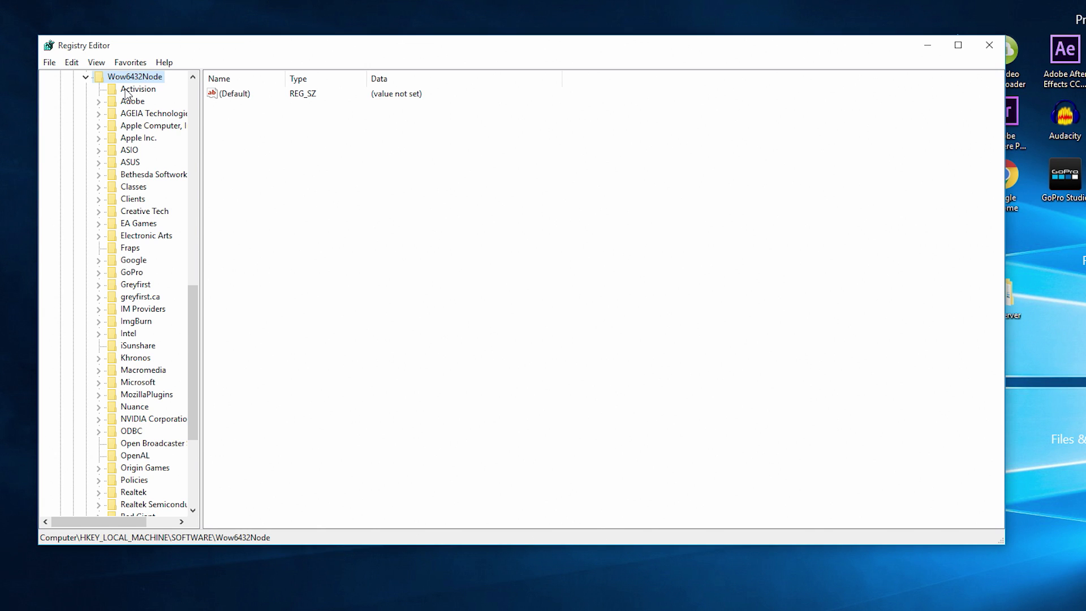
Create a new subkey named Canon under Wow6432Node
right_click(136, 75)
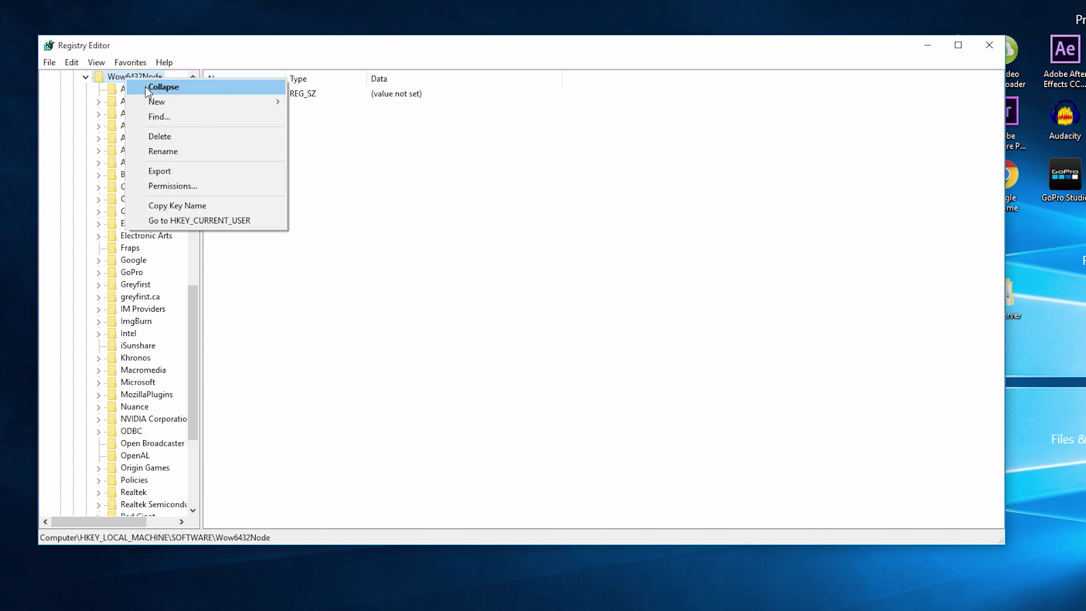
mouse_move(156, 102)
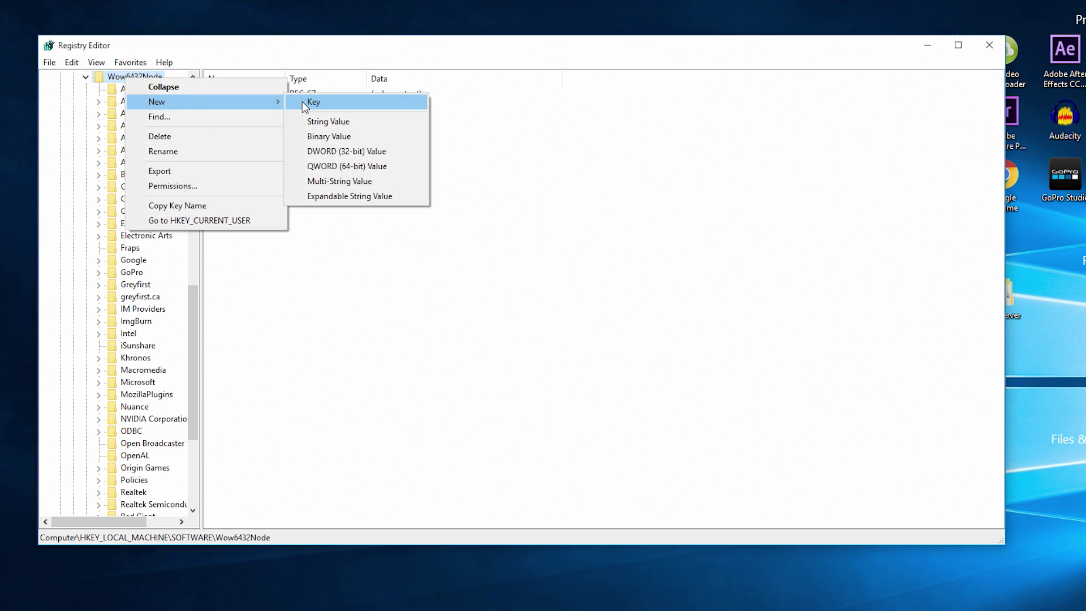
left_click(313, 102)
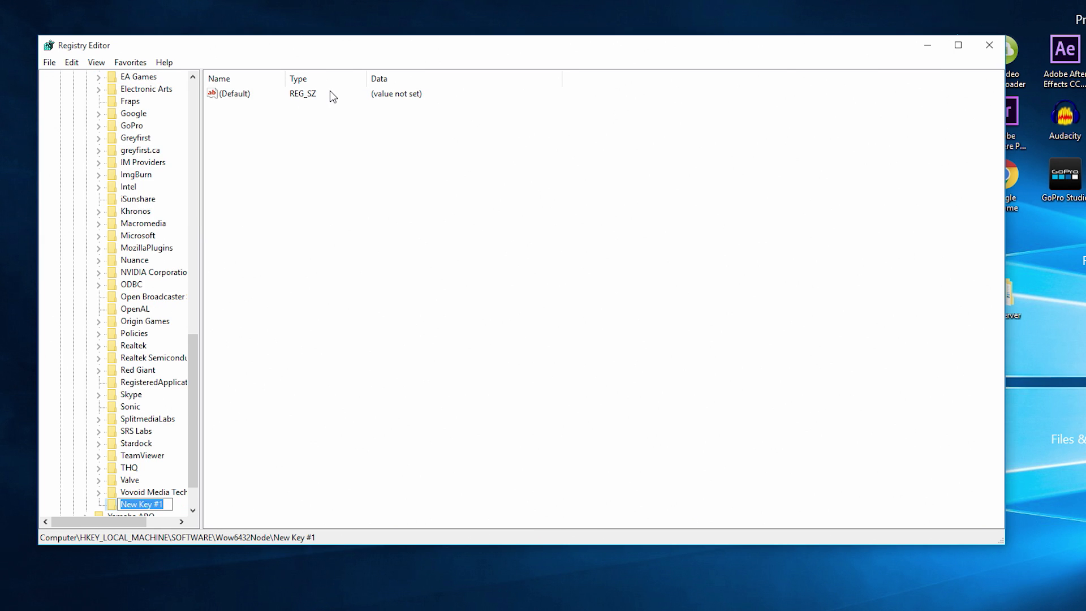
type("Canon")
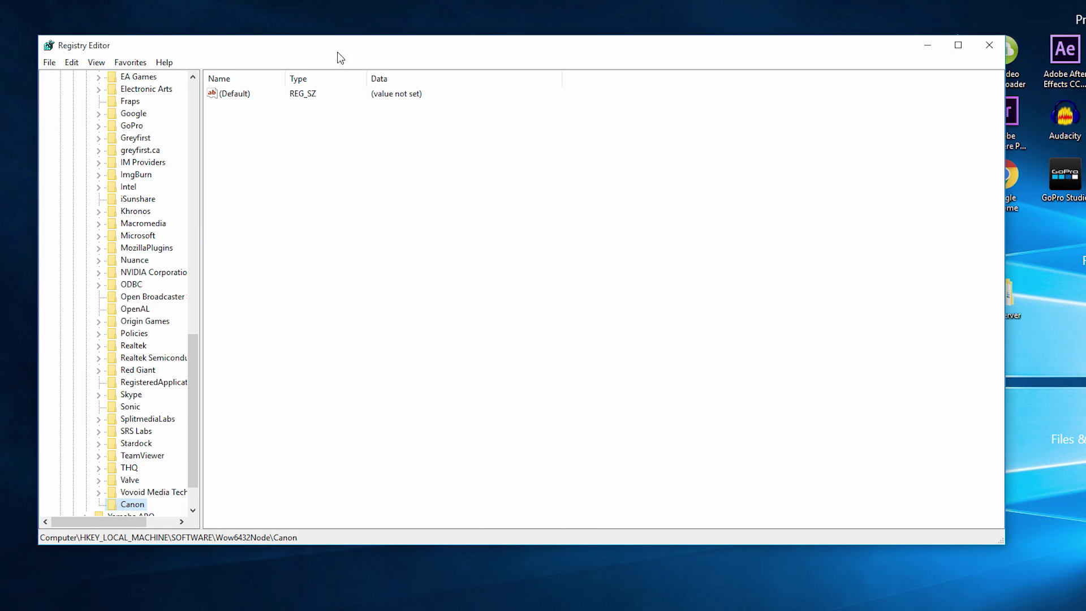
Create an EOS Utility subkey under Canon and close Registry Editor
right_click(131, 504)
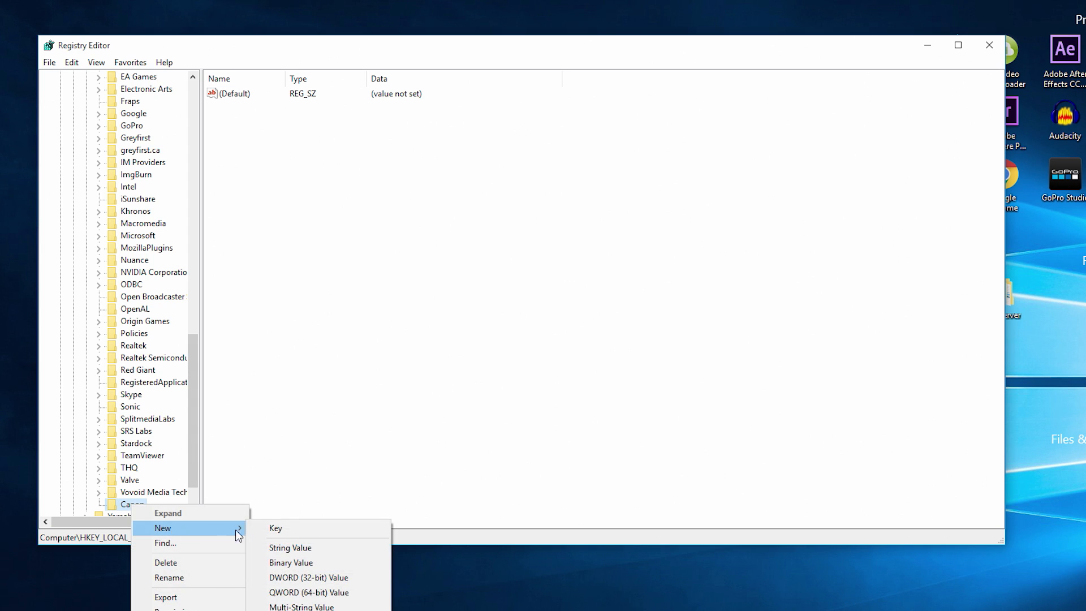
left_click(276, 529)
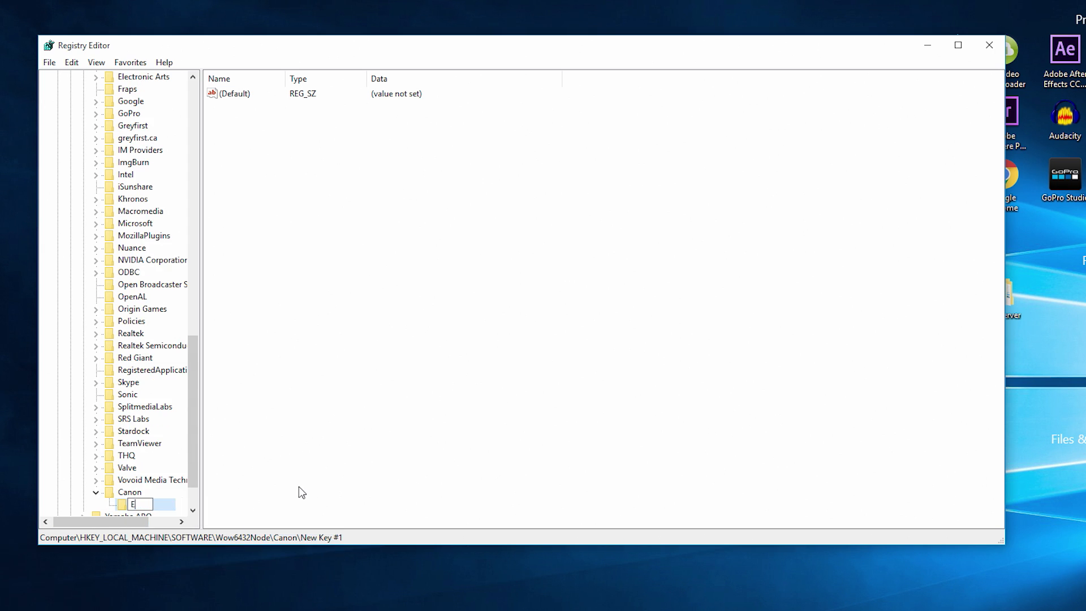
type("OS Utility")
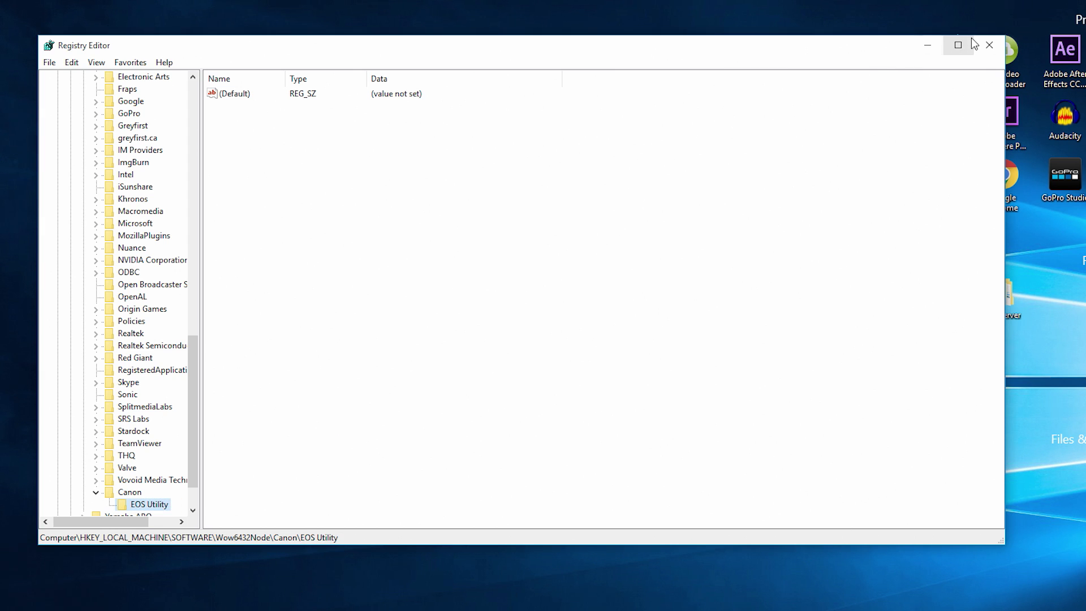
left_click(989, 45)
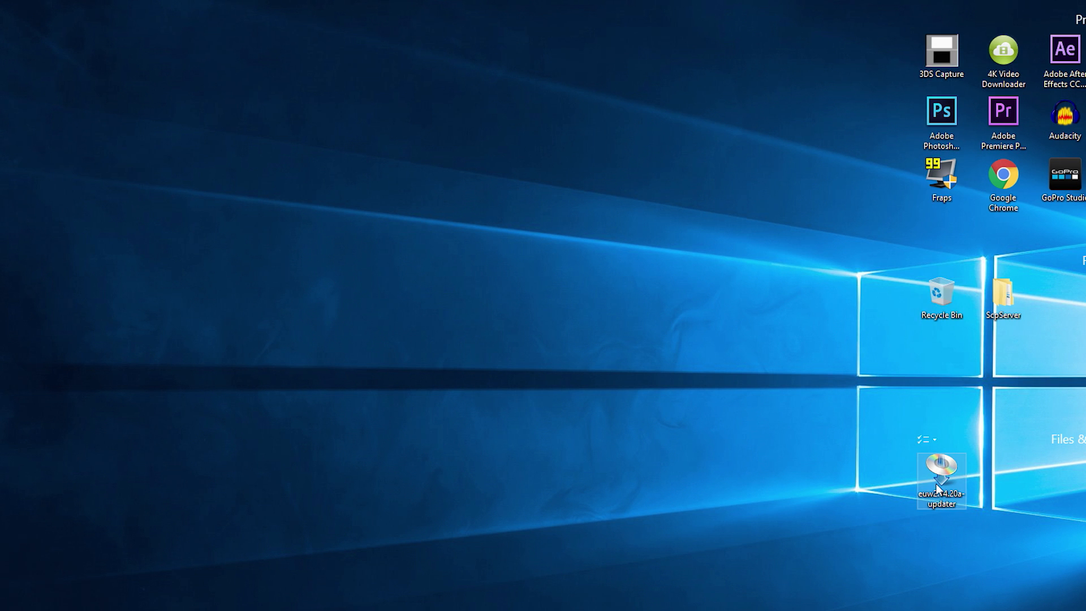
Run the EOS updater with region USA, Canada, Latin America and country Canada
double_click(940, 479)
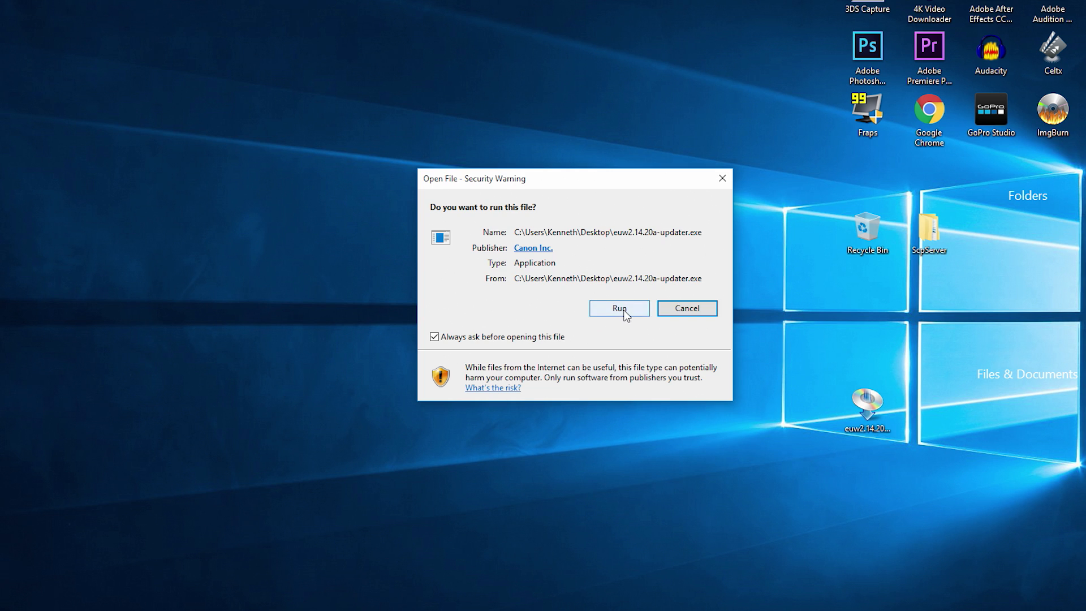
left_click(618, 307)
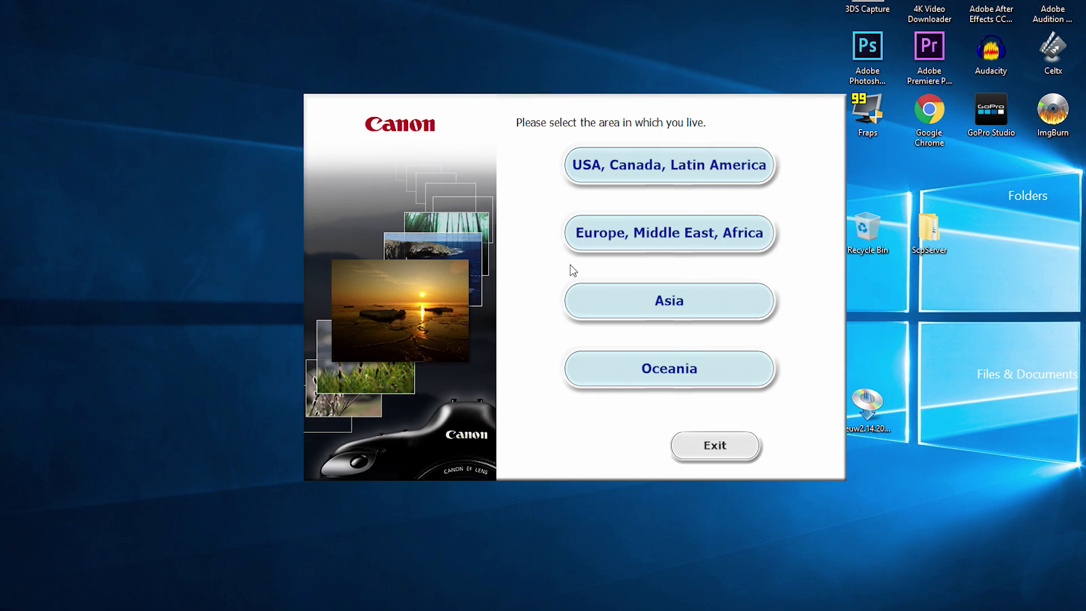
left_click(668, 165)
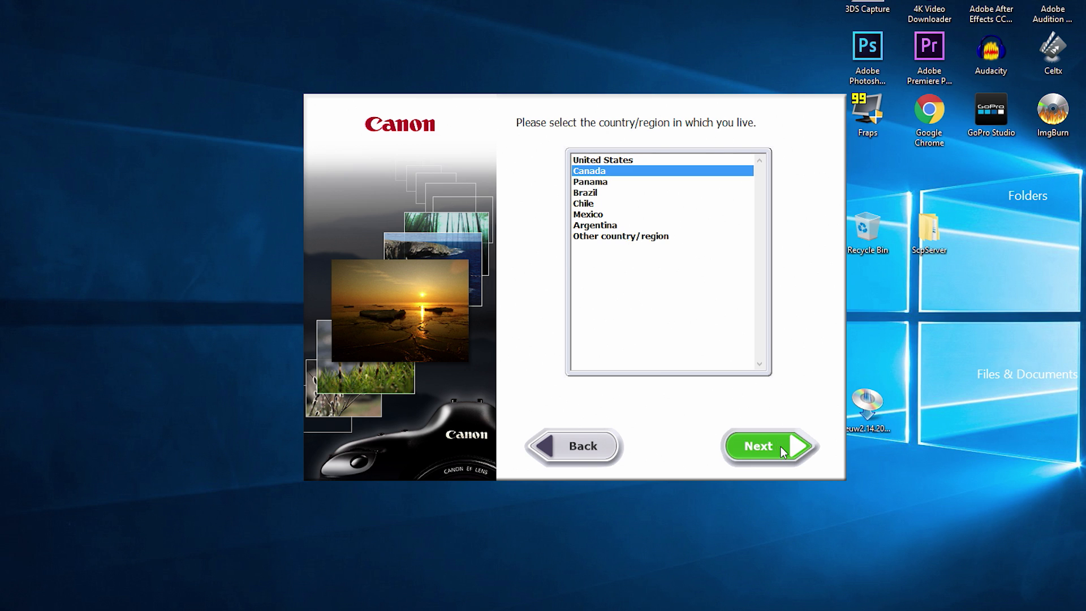
left_click(769, 446)
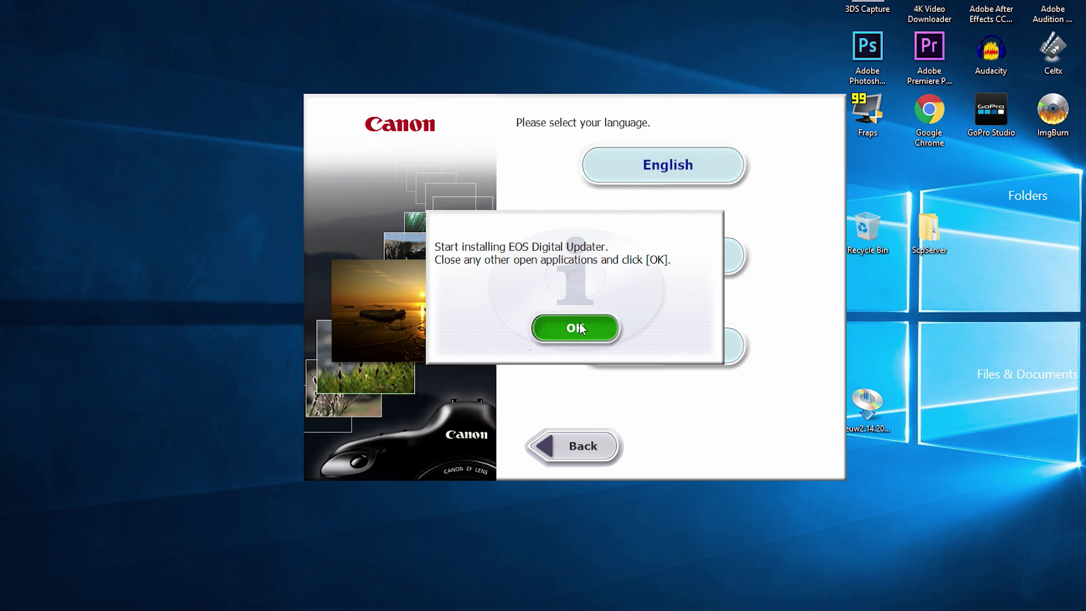
left_click(575, 328)
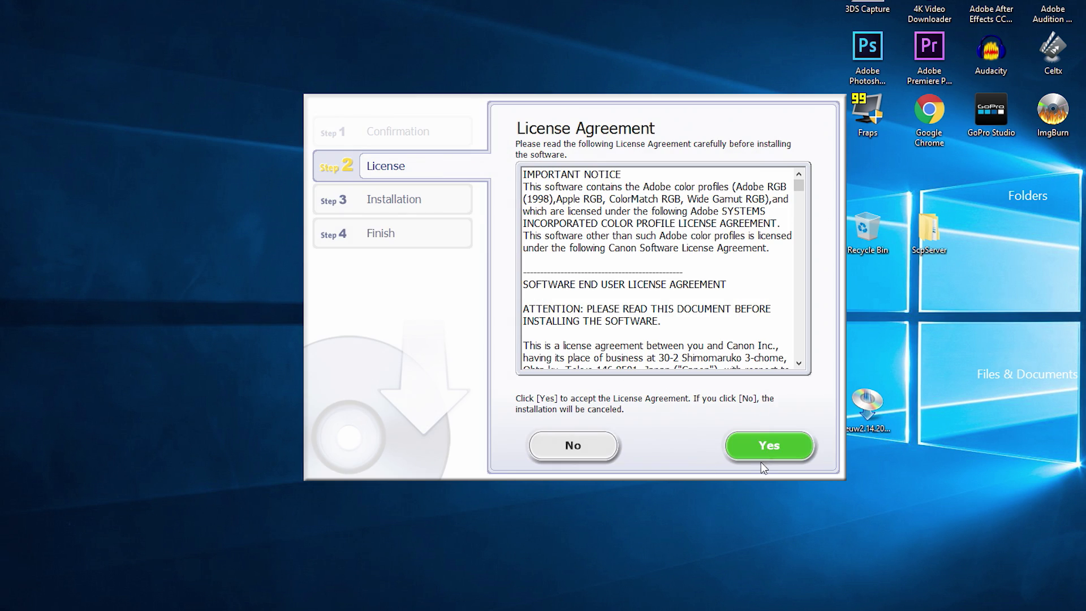
Accept the license agreement and continue past the installation results
left_click(769, 446)
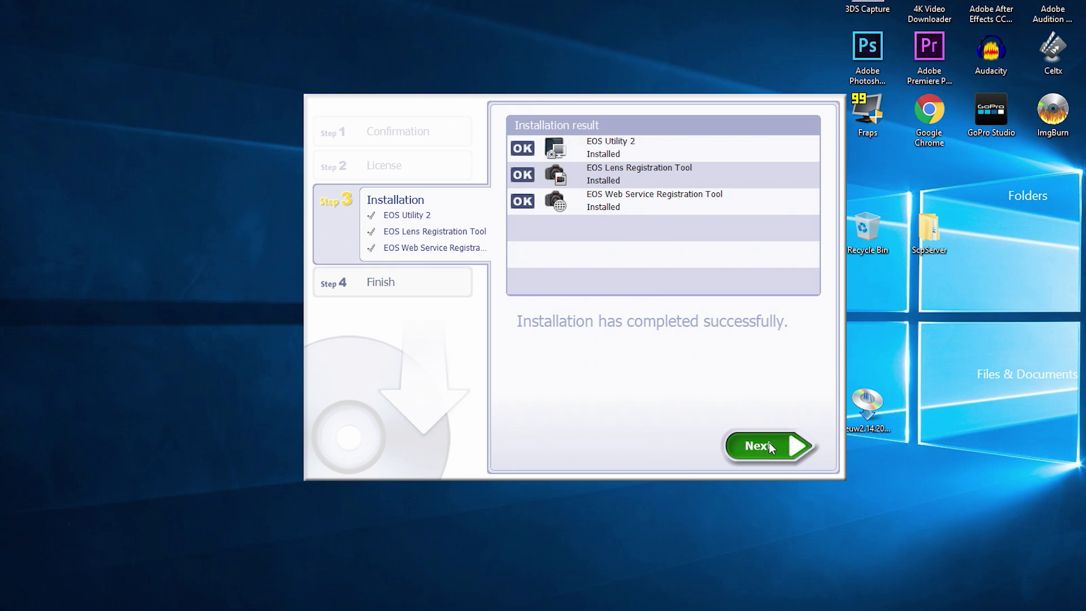
left_click(765, 446)
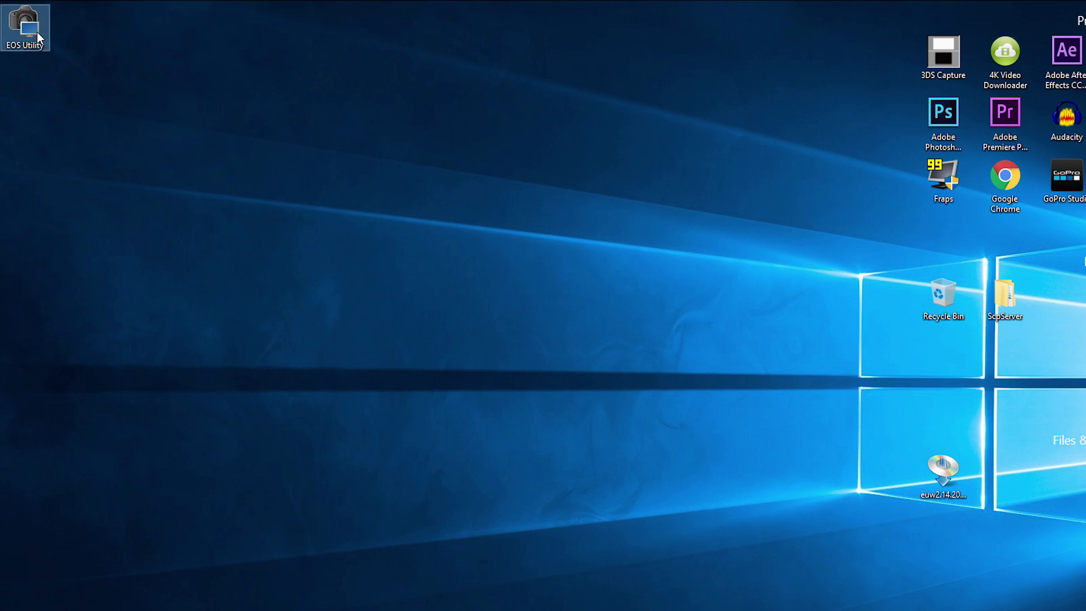
mouse_move(27, 28)
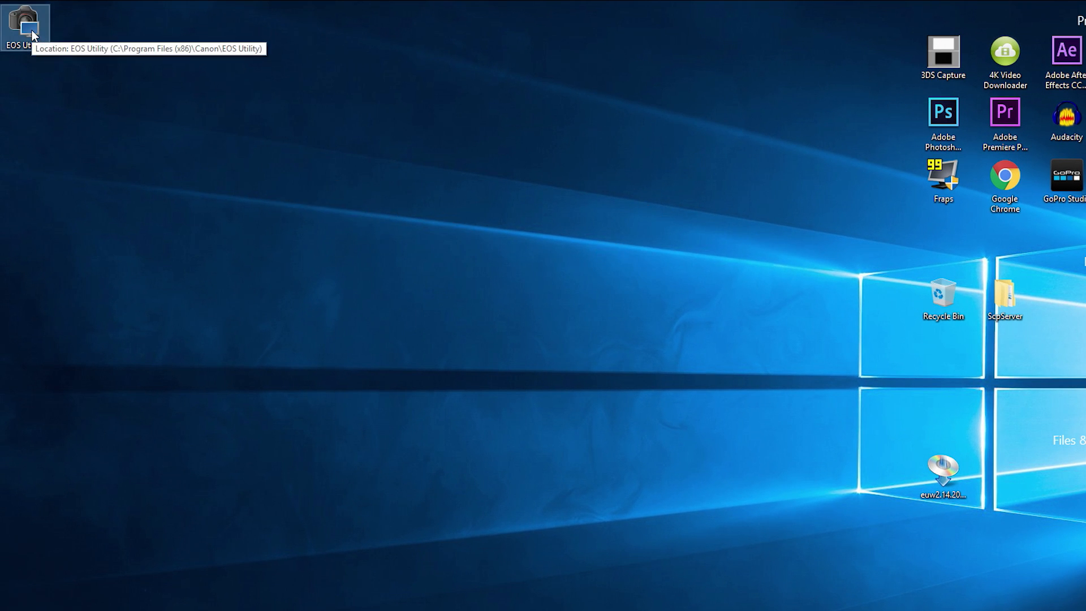
Launch EOS Utility from its desktop shortcut
double_click(24, 23)
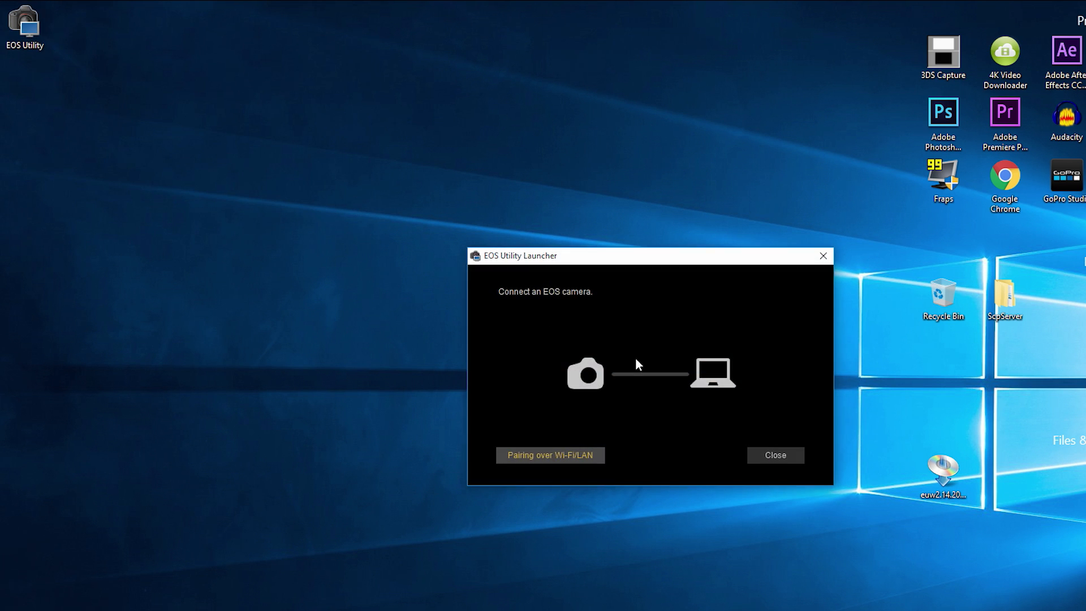